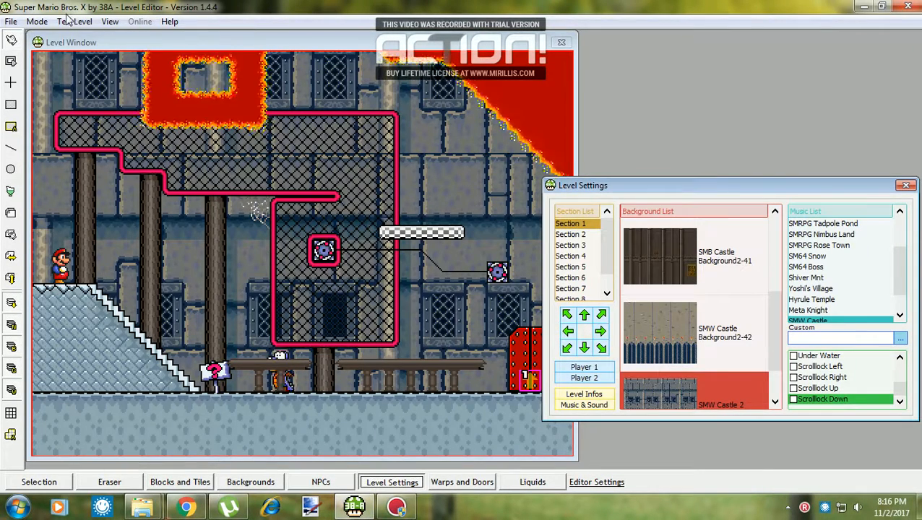
Step: Start Test Level and confirm the 'Save first?' prompt with Yes to begin play
{"action": "left_click", "coordinate": [75, 22]}
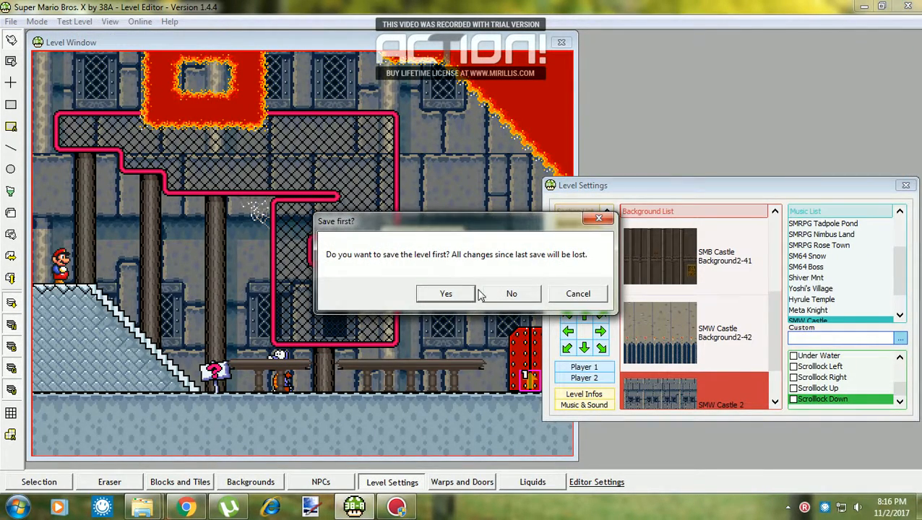
{"action": "left_click", "coordinate": [512, 293]}
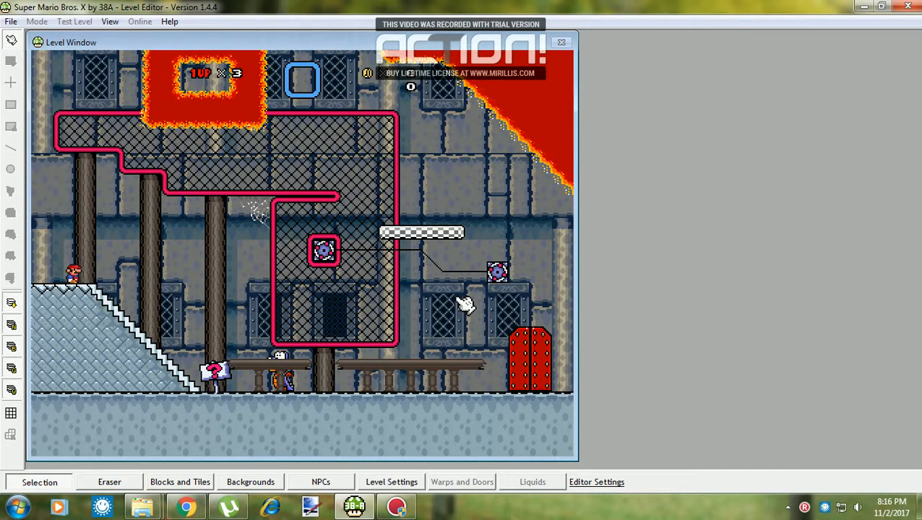